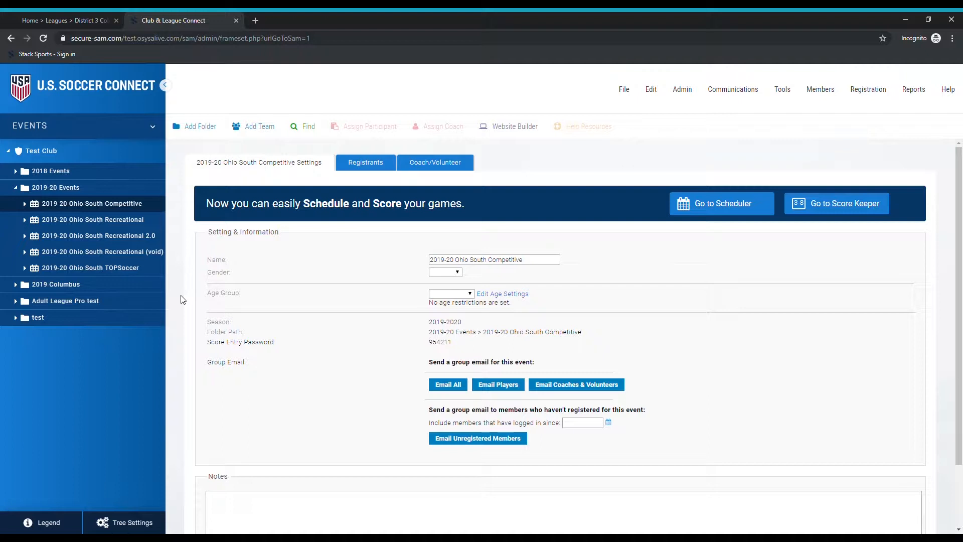
{"action": "mouse_move", "coordinate": [376, 348]}
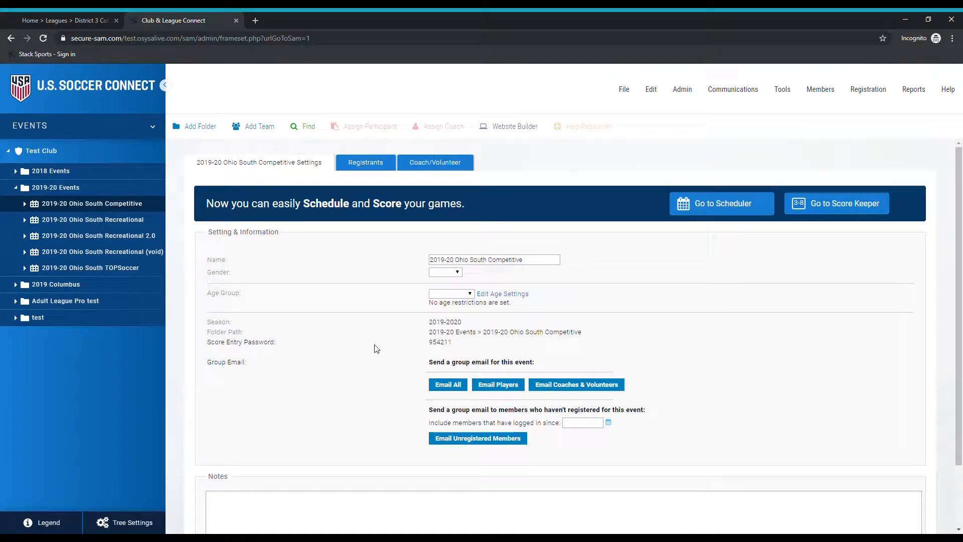
{"action": "mouse_move", "coordinate": [175, 267]}
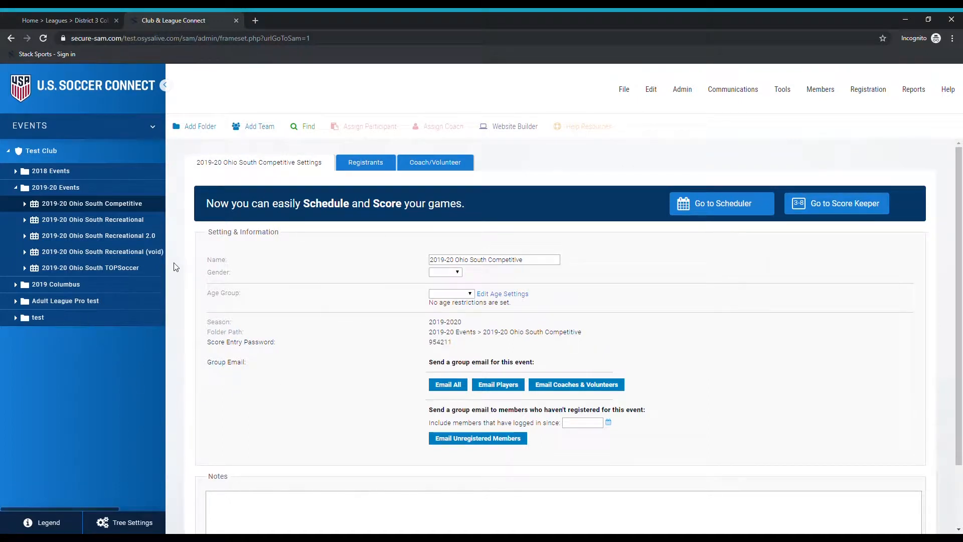
{"action": "mouse_move", "coordinate": [189, 268]}
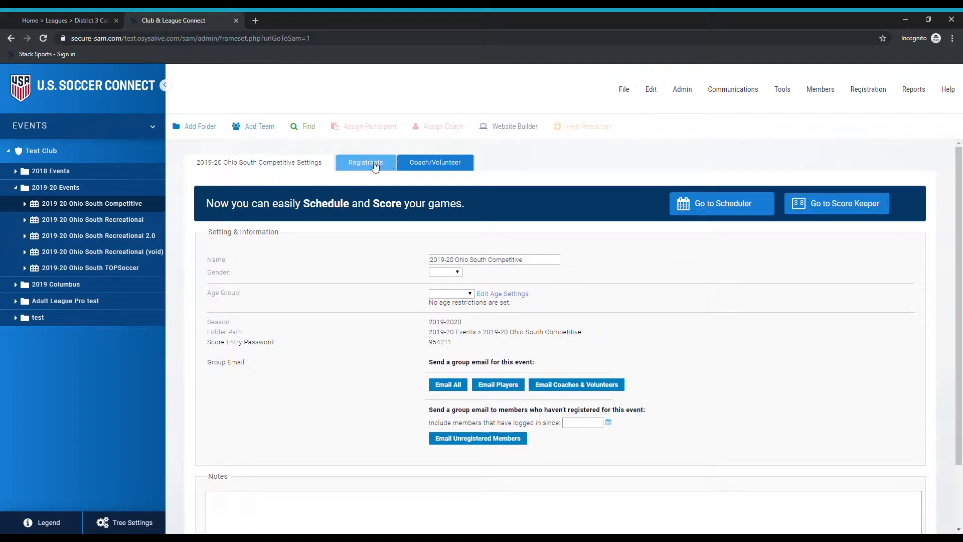
Go to the Registrants tools and start Find Player for the 2019-20 Ohio South Competitive event
{"action": "left_click", "coordinate": [365, 162]}
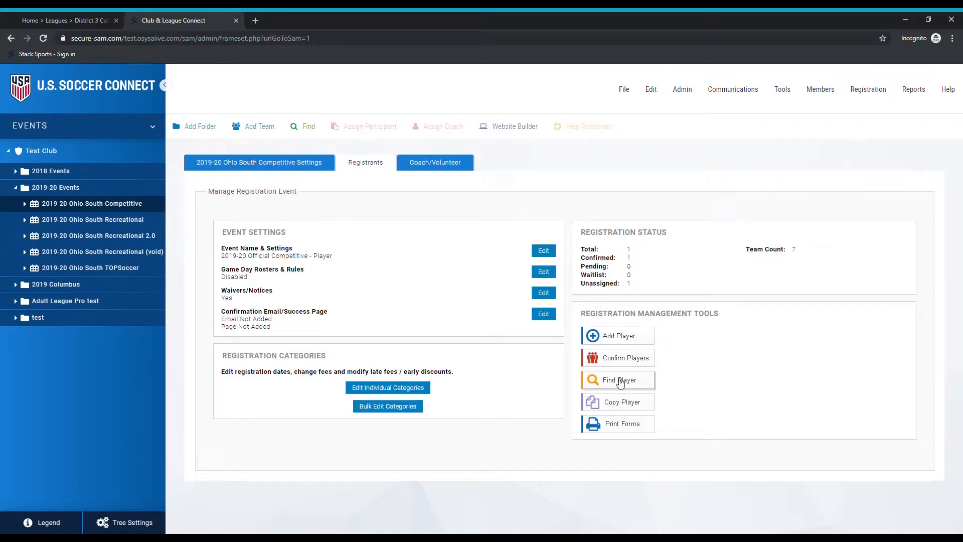
{"action": "left_click", "coordinate": [617, 379]}
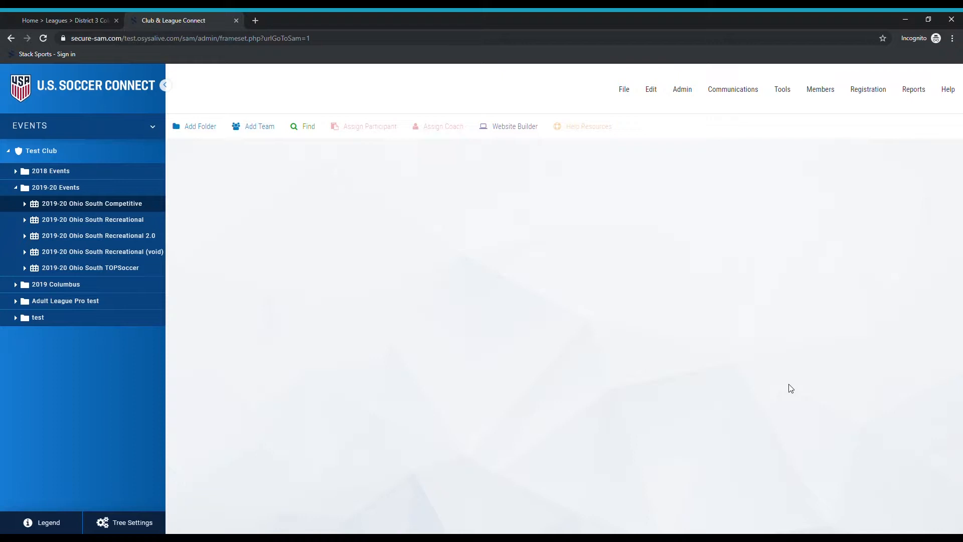
Load the Find A Participant results showing the one confirmed Competitive player
{"action": "left_click", "coordinate": [308, 126]}
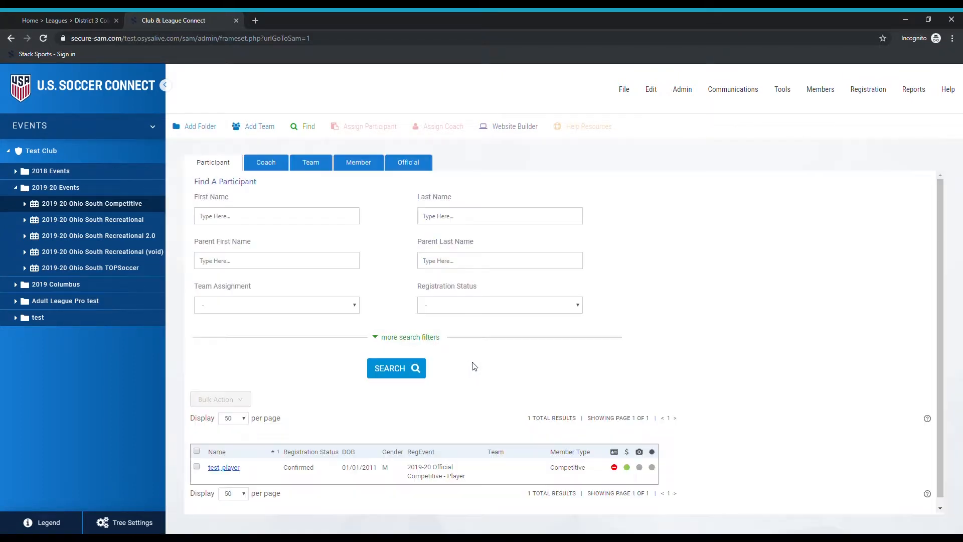
{"action": "mouse_move", "coordinate": [482, 363]}
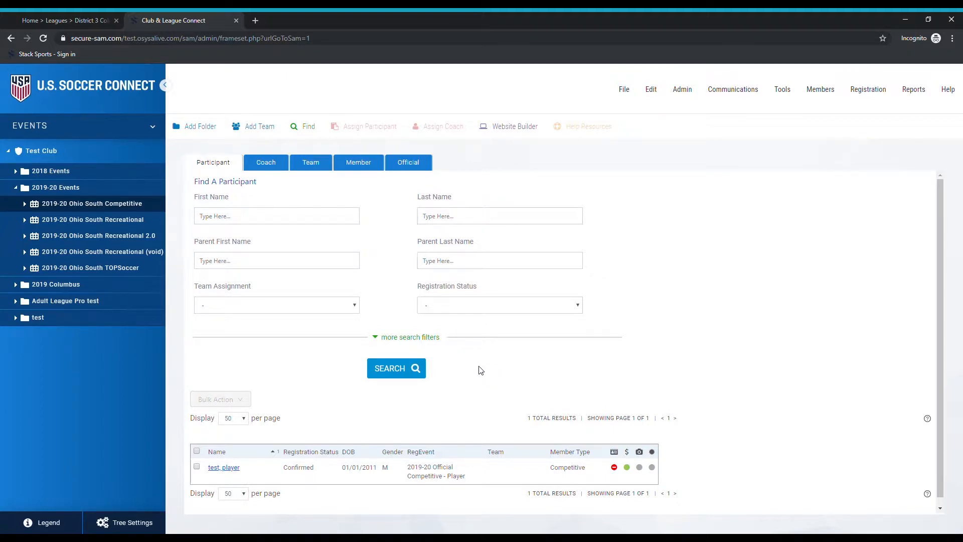
{"action": "mouse_move", "coordinate": [464, 355]}
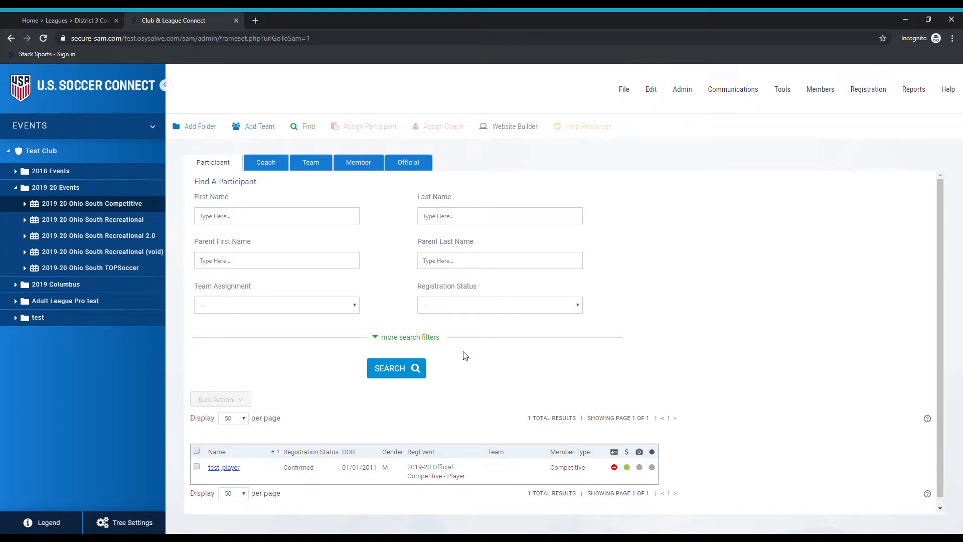
{"action": "mouse_move", "coordinate": [454, 351]}
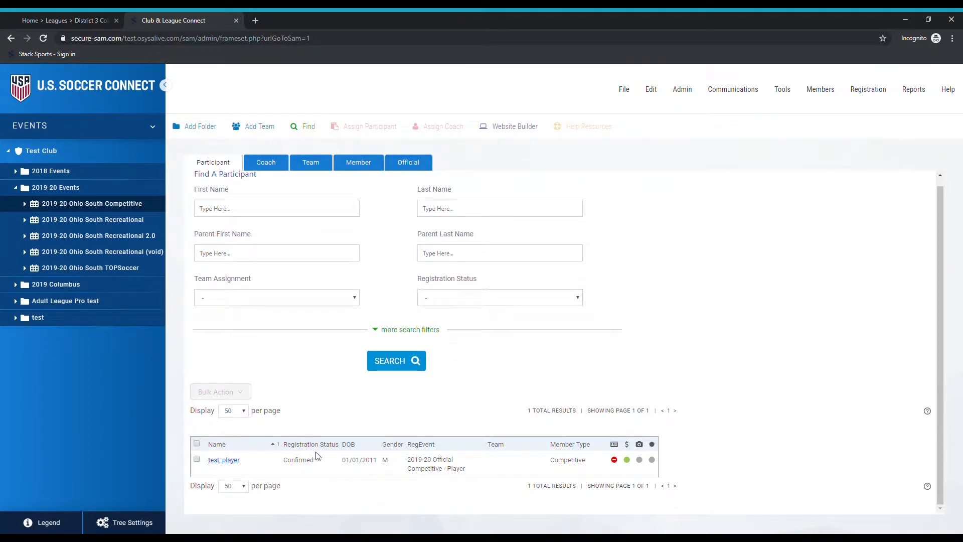
{"action": "mouse_move", "coordinate": [378, 430]}
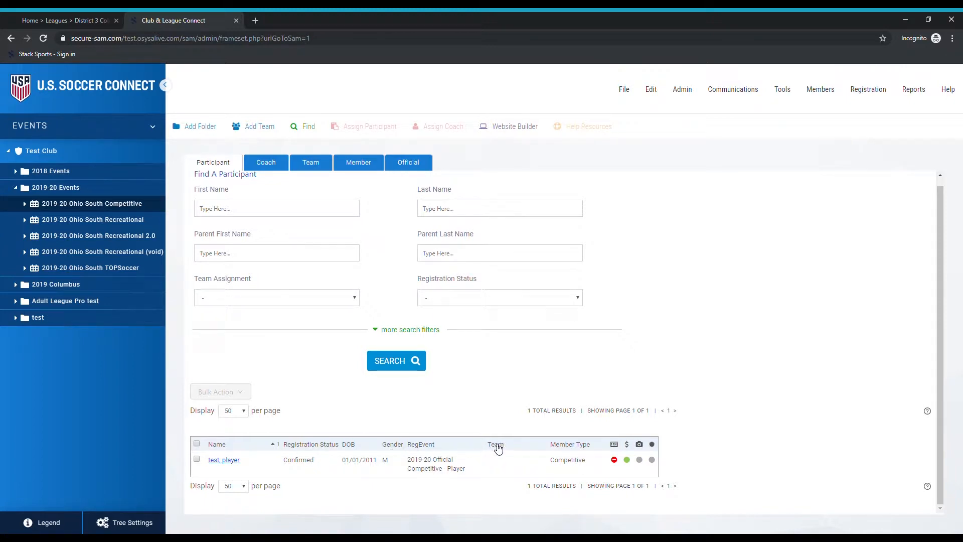
{"action": "mouse_move", "coordinate": [500, 471]}
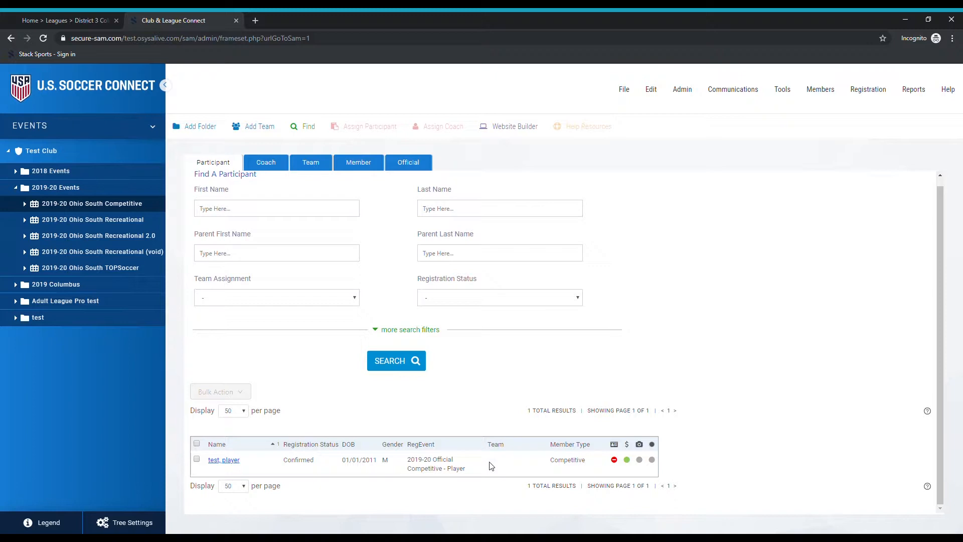
{"action": "mouse_move", "coordinate": [497, 467]}
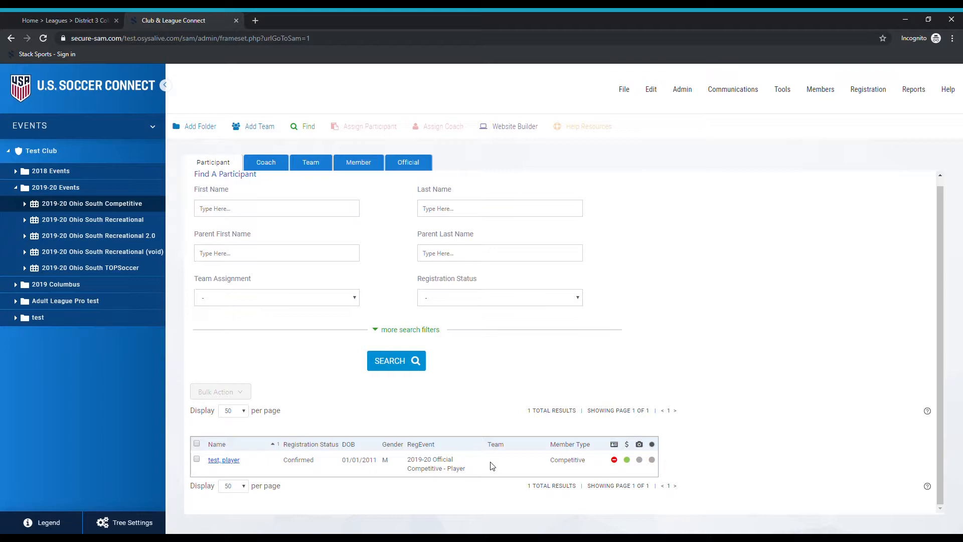
{"action": "mouse_move", "coordinate": [497, 456]}
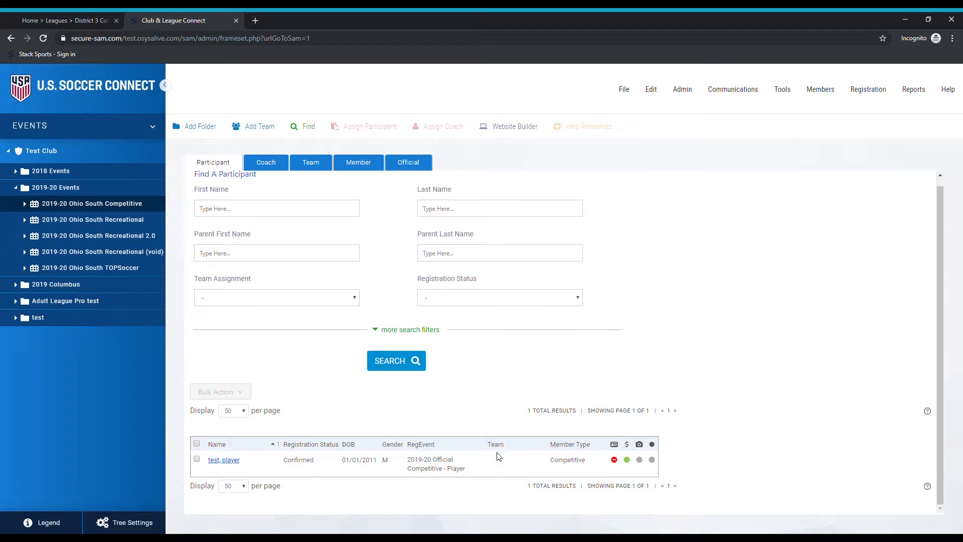
{"action": "mouse_move", "coordinate": [497, 446]}
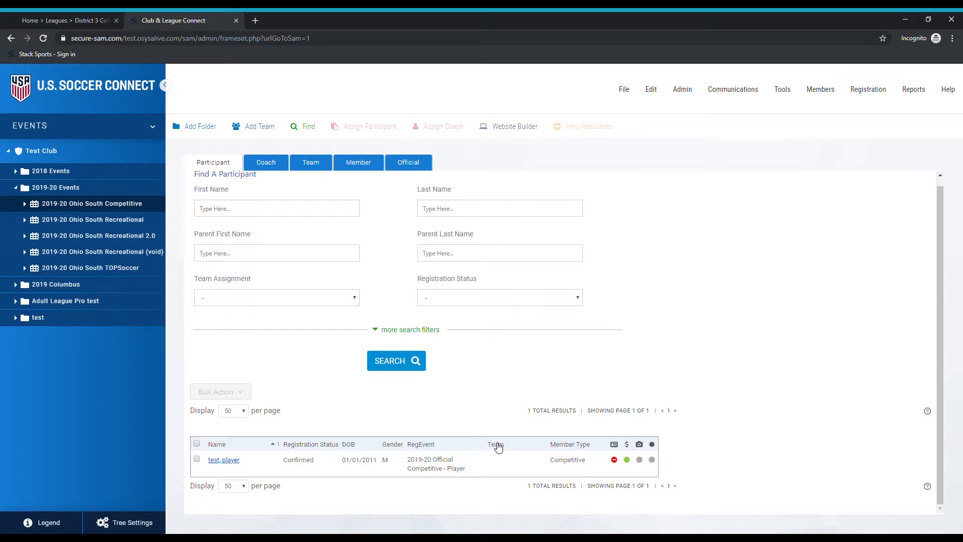
{"action": "mouse_move", "coordinate": [472, 433]}
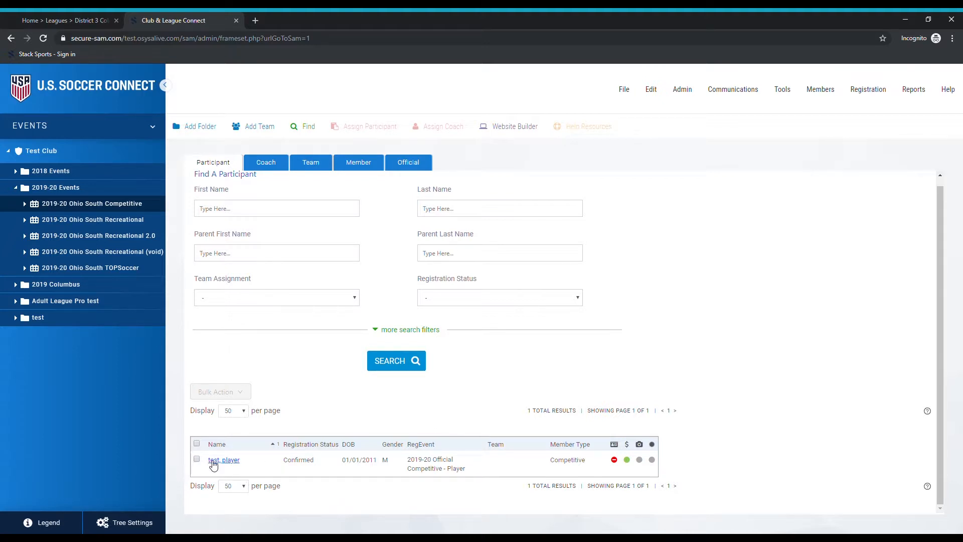
Check the confirmed player's row in the results so bulk actions become available
{"action": "left_click", "coordinate": [197, 460]}
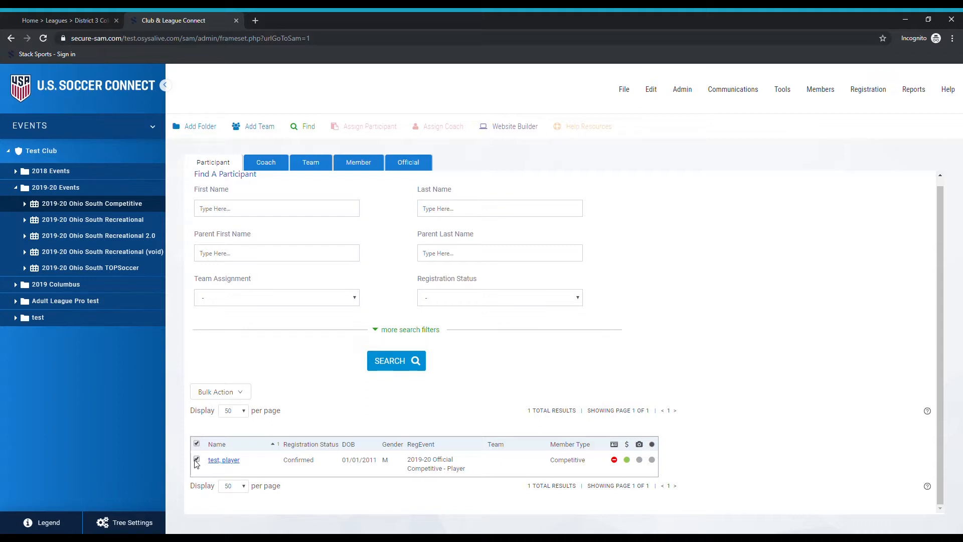
{"action": "left_click", "coordinate": [197, 459]}
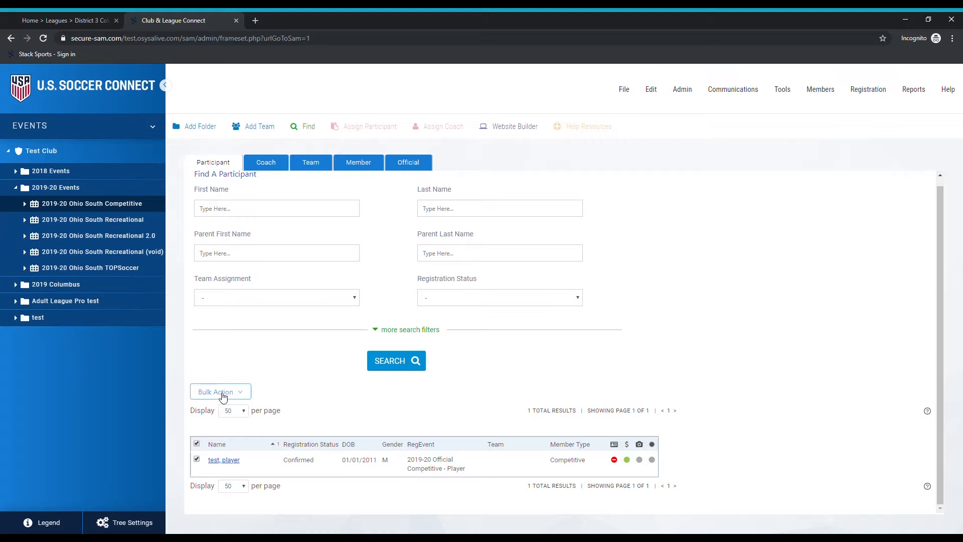
{"action": "mouse_move", "coordinate": [245, 395]}
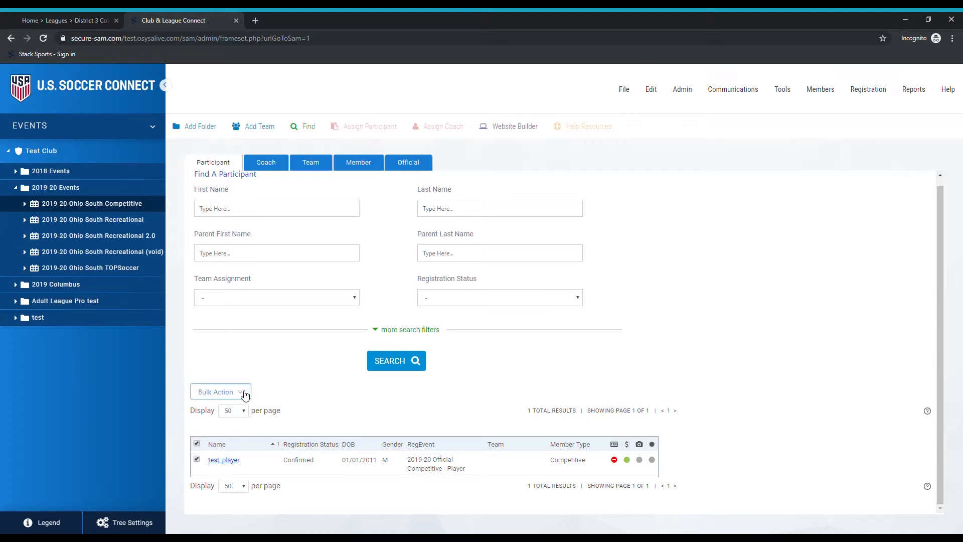
Show the Bulk Action options for the checked player, including Update Member Type
{"action": "left_click", "coordinate": [219, 392]}
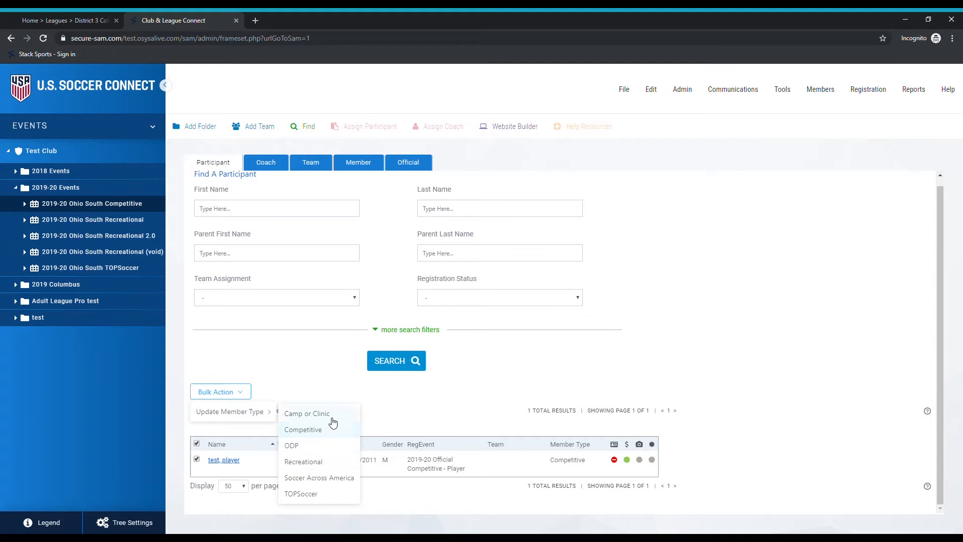
{"action": "mouse_move", "coordinate": [319, 430]}
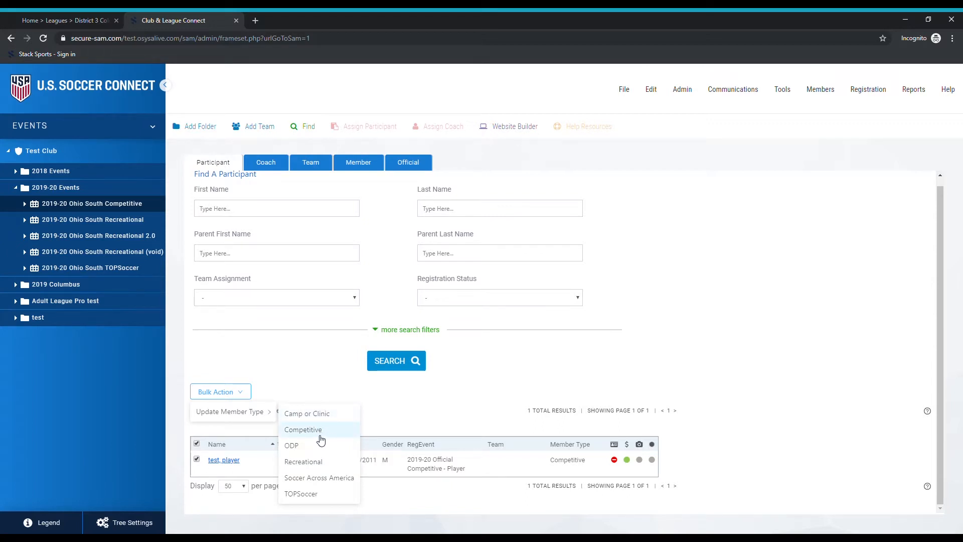
{"action": "mouse_move", "coordinate": [324, 436]}
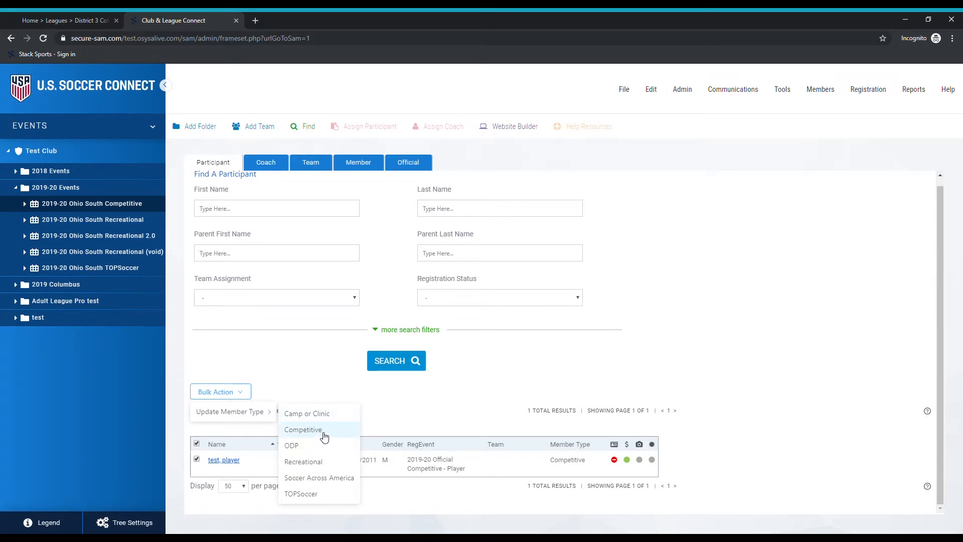
{"action": "mouse_move", "coordinate": [322, 434]}
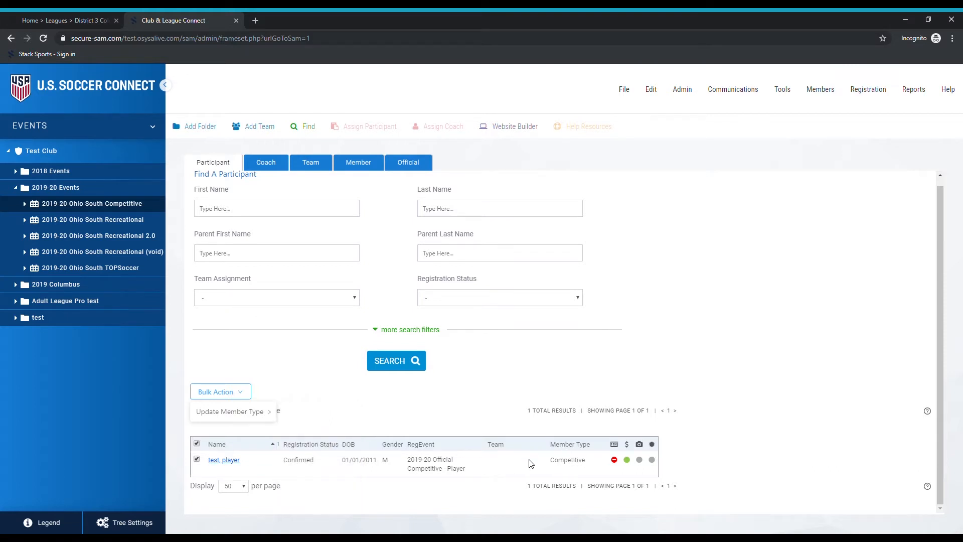
{"action": "mouse_move", "coordinate": [593, 449]}
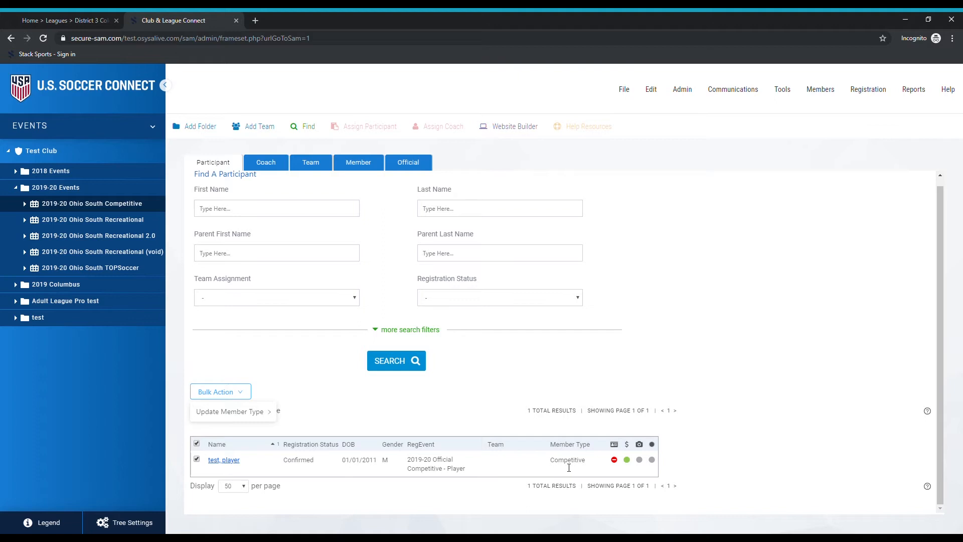
{"action": "mouse_move", "coordinate": [464, 459]}
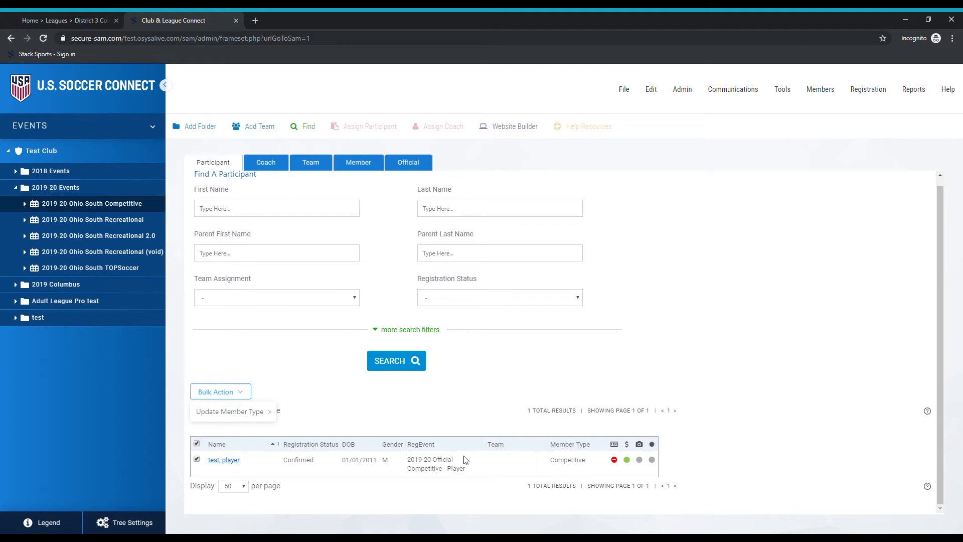
Change the checked player's member type to Recreational via Update Member Type
{"action": "left_click", "coordinate": [231, 412]}
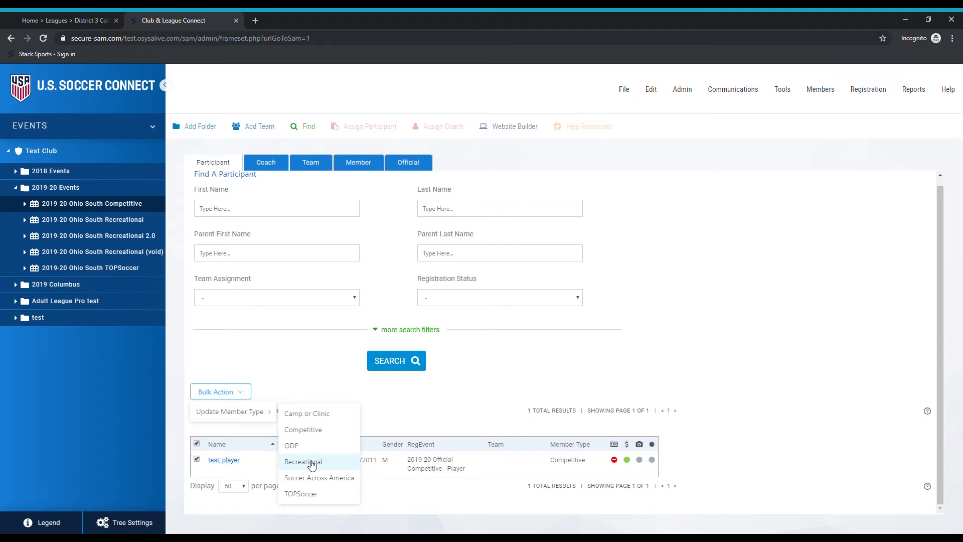
{"action": "left_click", "coordinate": [303, 461]}
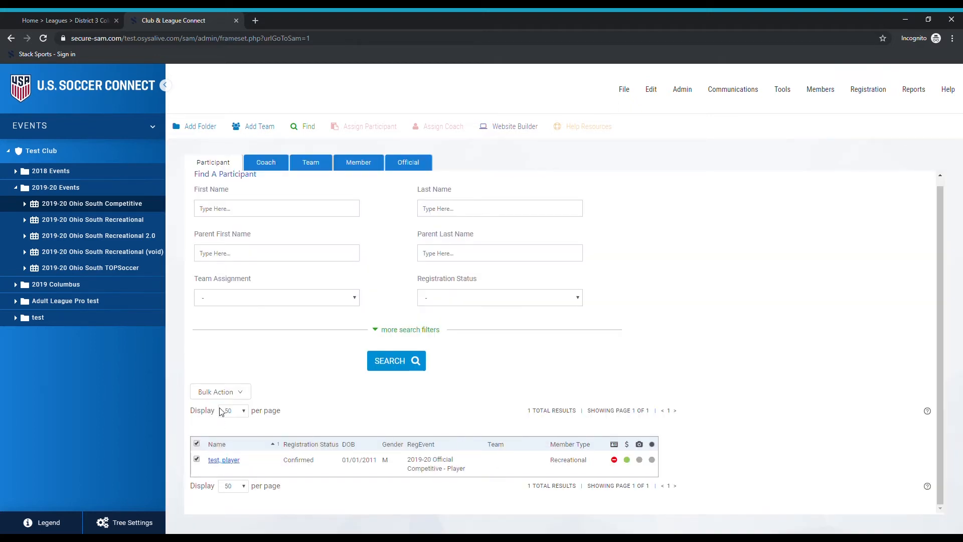
Set the player's member type back to Competitive via Update Member Type
{"action": "left_click", "coordinate": [220, 392]}
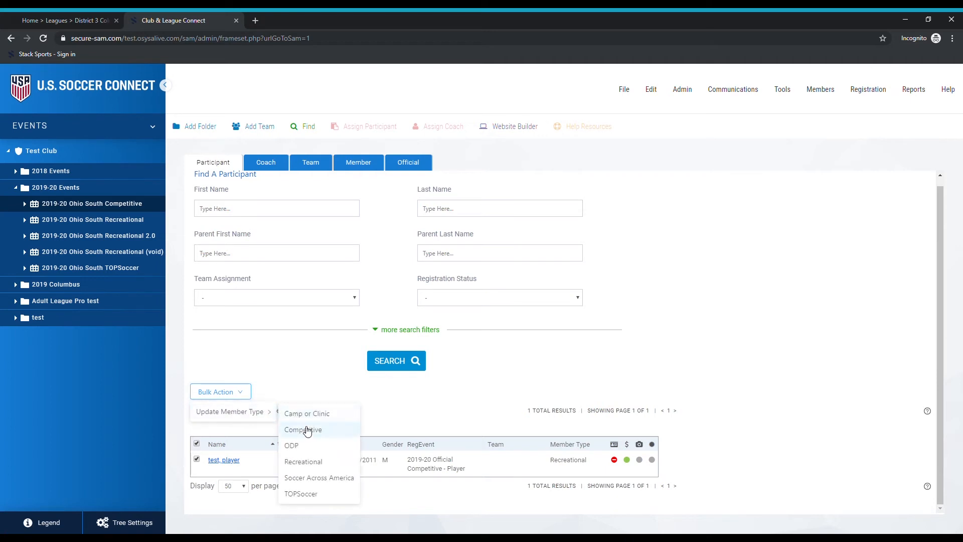
{"action": "left_click", "coordinate": [303, 429]}
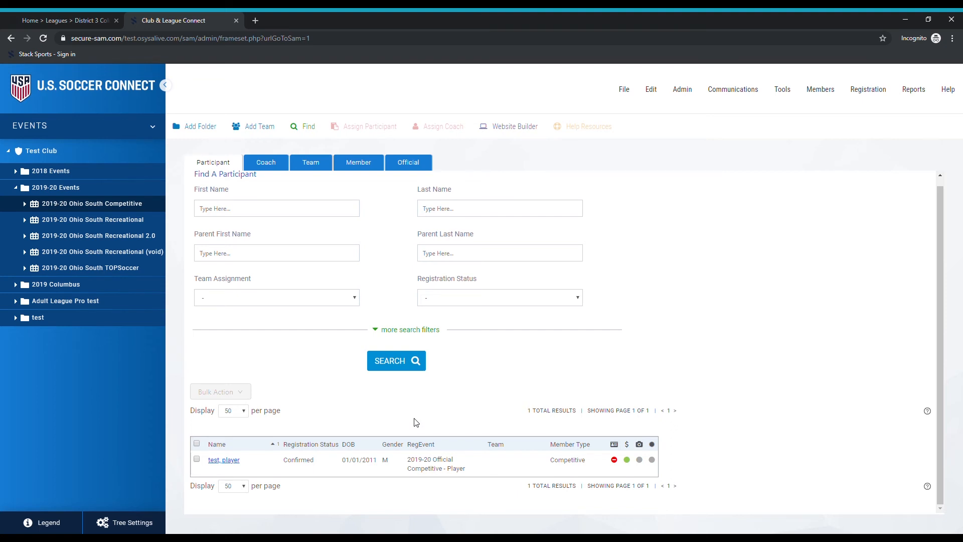
{"action": "mouse_move", "coordinate": [465, 396]}
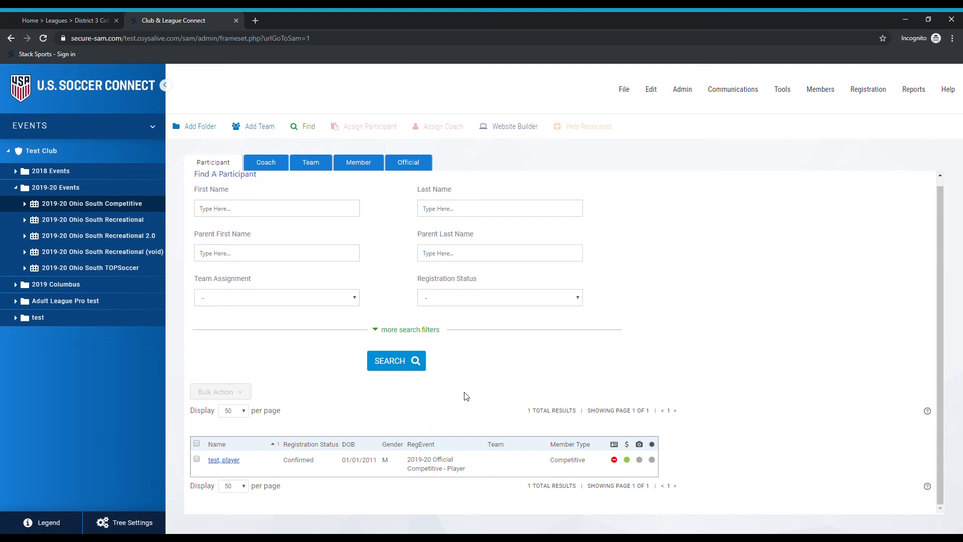